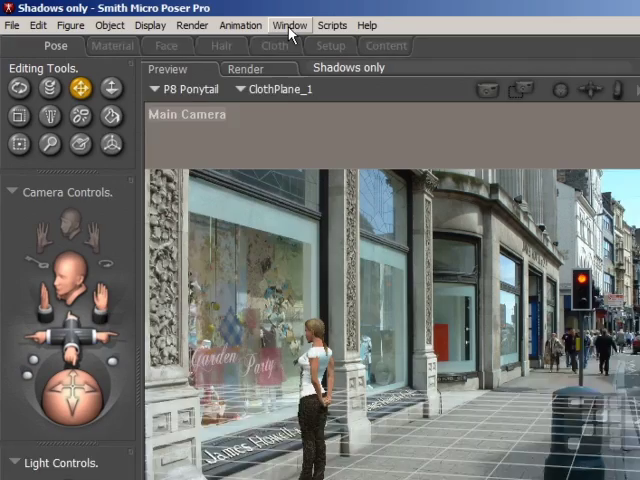
# - Make the hidden box_1 and cyl_1 props visible in the Hierarchy Editor
pyautogui.click(290, 25)
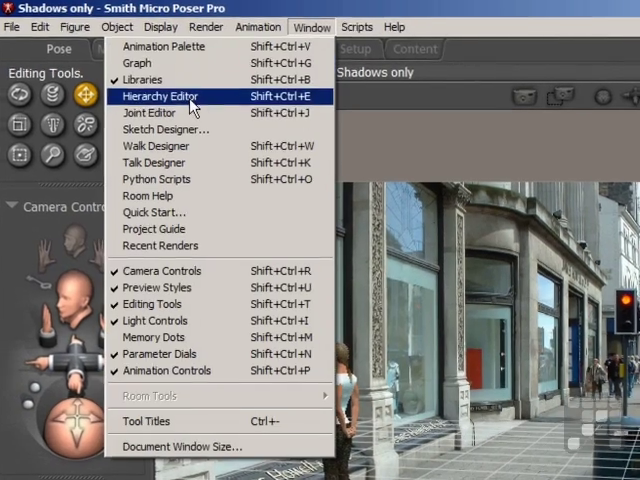
pyautogui.click(159, 96)
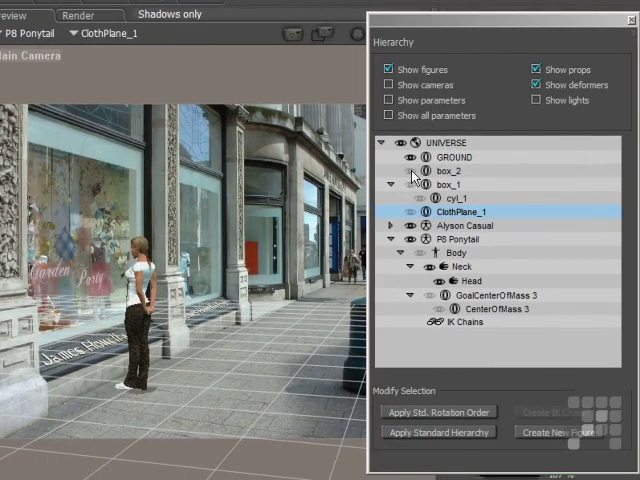
pyautogui.click(453, 185)
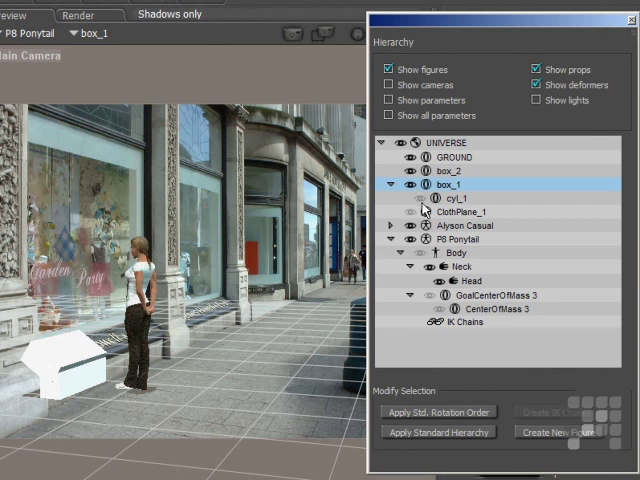
pyautogui.click(460, 211)
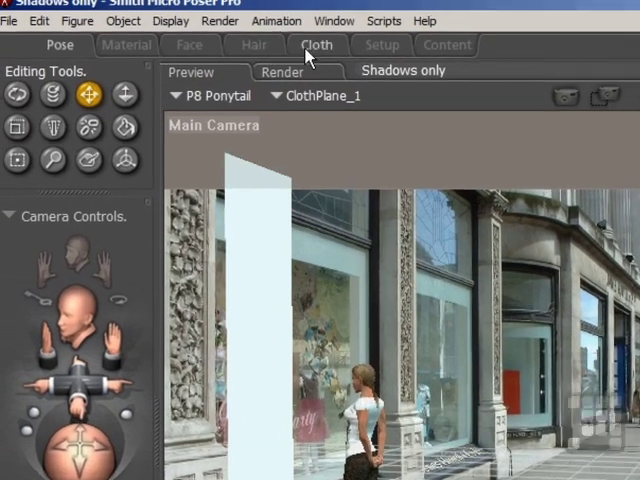
# - Turn on the Shadow only option in the FireFly render settings
pyautogui.click(232, 30)
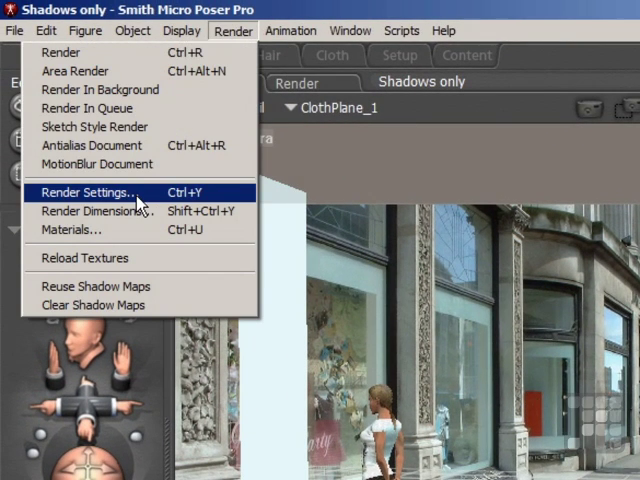
pyautogui.click(88, 191)
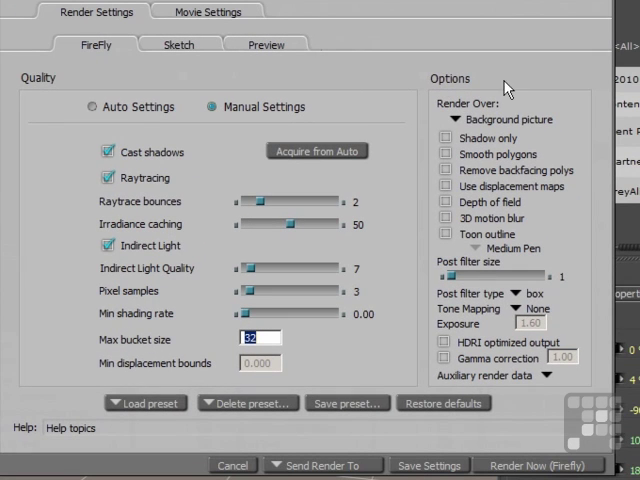
pyautogui.moveTo(489, 124)
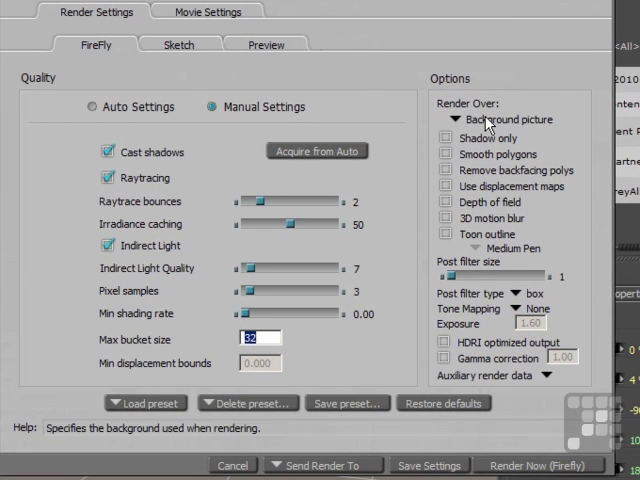
pyautogui.click(444, 139)
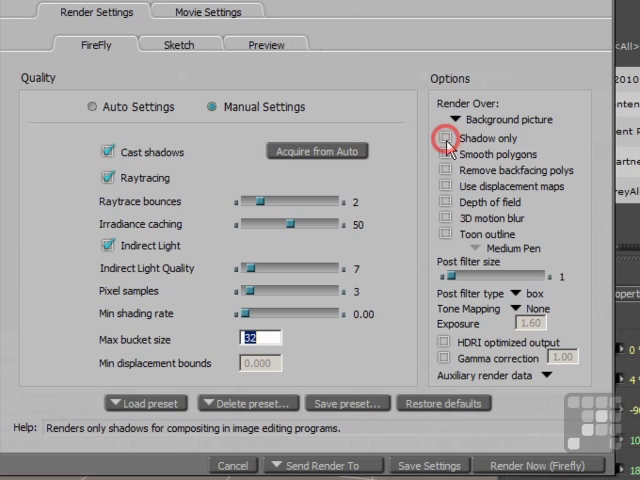
pyautogui.click(444, 138)
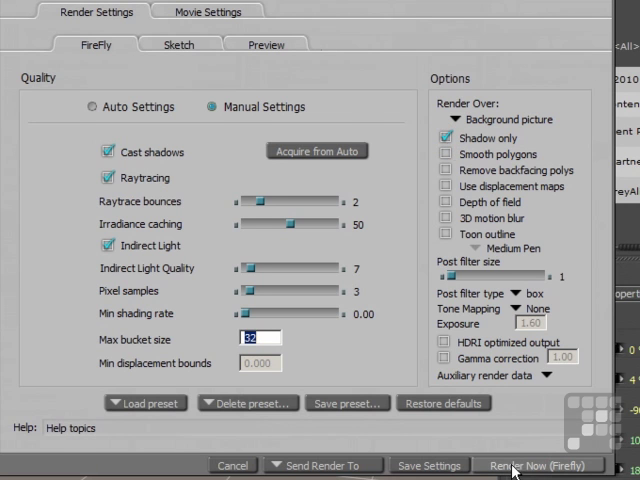
# - Render the street scene with FireFly, producing grey shadows on a white background
pyautogui.click(540, 465)
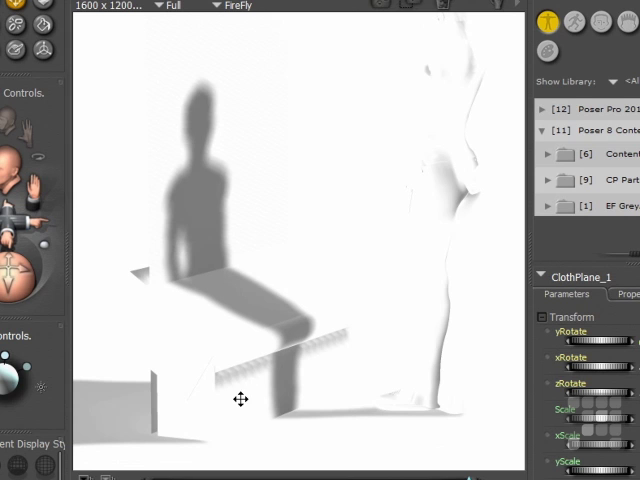
pyautogui.moveTo(201, 272)
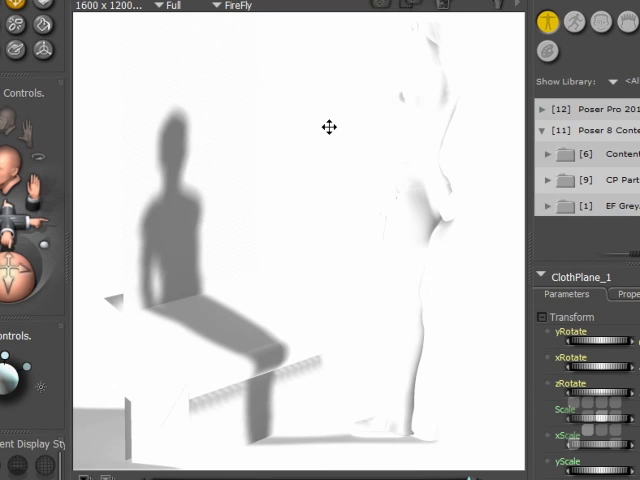
pyautogui.moveTo(333, 134)
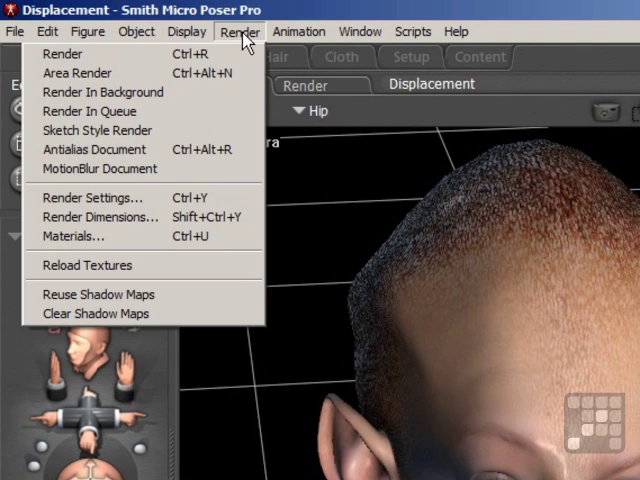
# - Choose a rendering option from the Render menu for the alien head scene
pyautogui.click(92, 197)
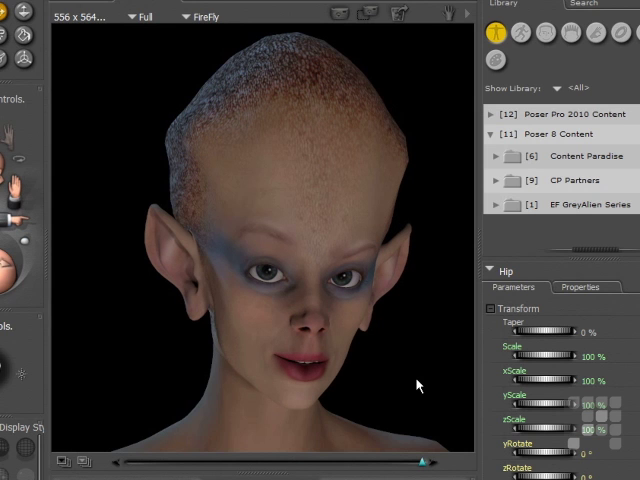
pyautogui.moveTo(418, 440)
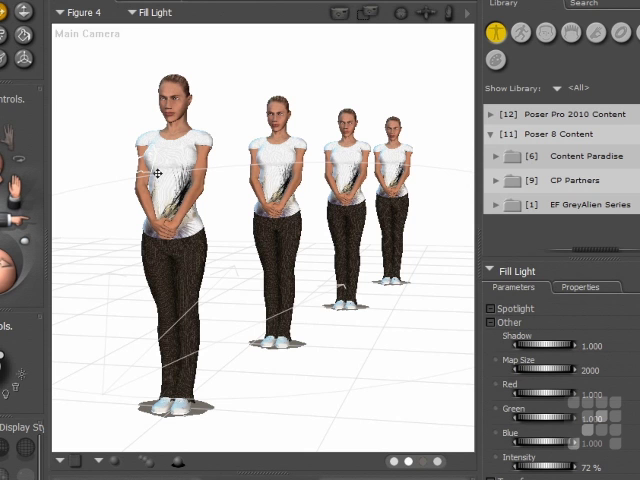
pyautogui.moveTo(138, 85)
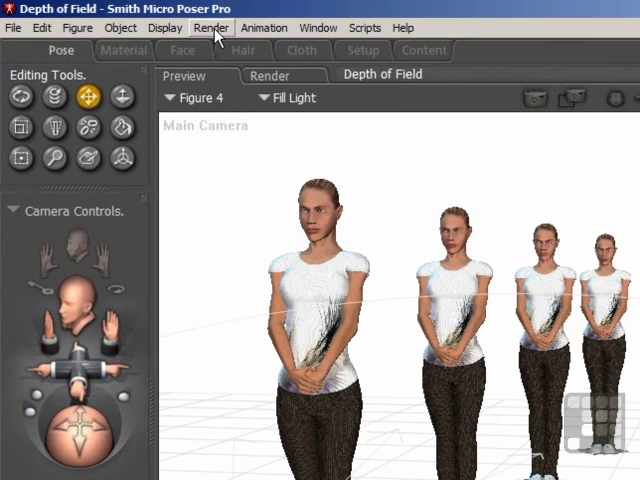
# - Open the Render menu in the four-women Depth of Field scene
pyautogui.click(211, 27)
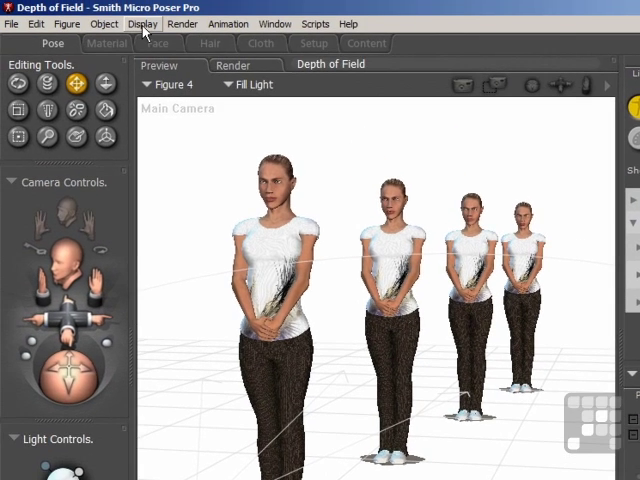
# - Show the Focus Distance Guide and drag Main Camera's focus distance onto the second woman
pyautogui.click(143, 23)
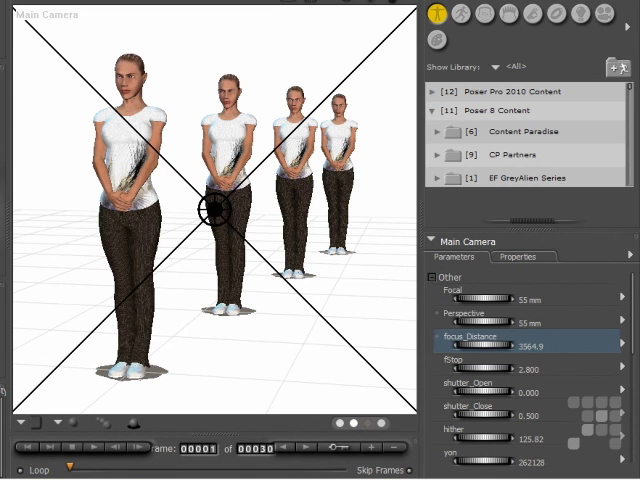
pyautogui.moveTo(480, 345); pyautogui.dragTo(510, 345)
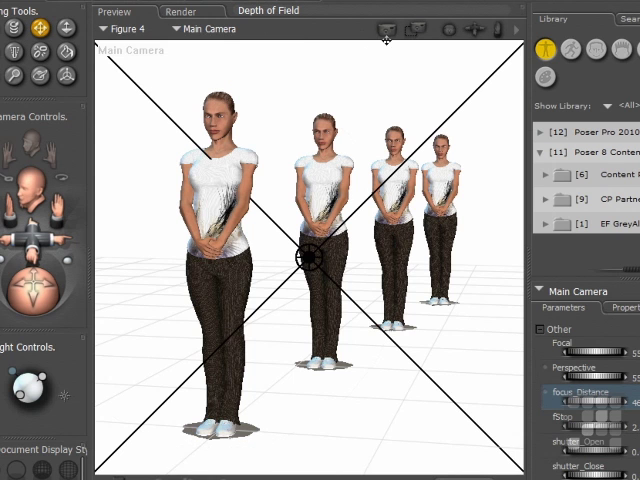
pyautogui.click(184, 11)
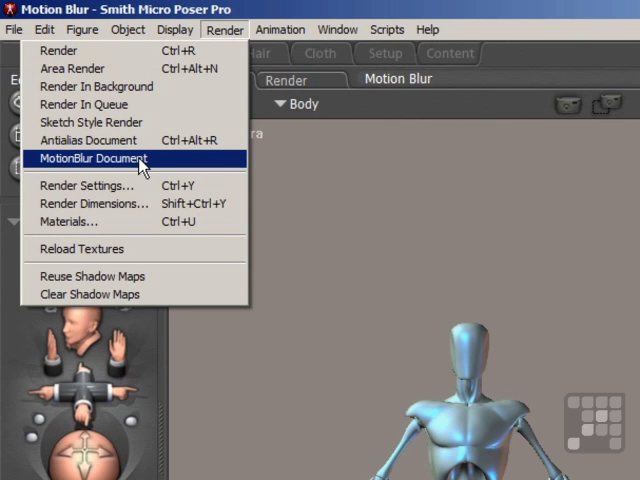
# - Render Andy at frame 12 from Render Settings with 3D motion blur
pyautogui.click(95, 158)
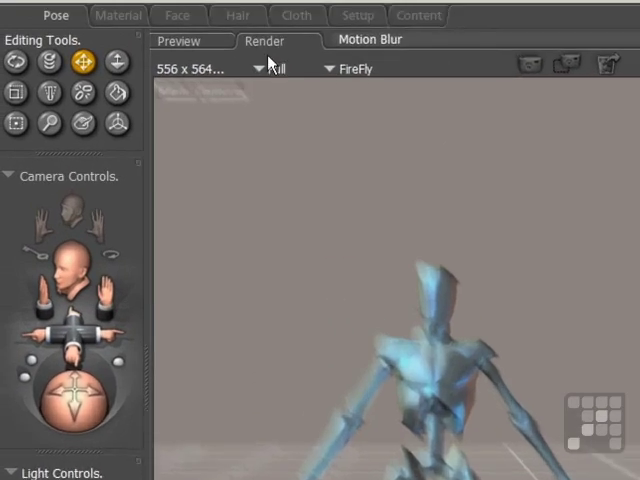
pyautogui.click(273, 36)
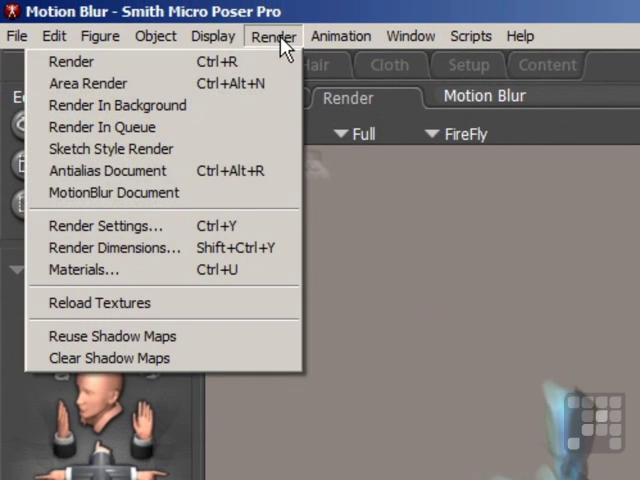
pyautogui.click(108, 225)
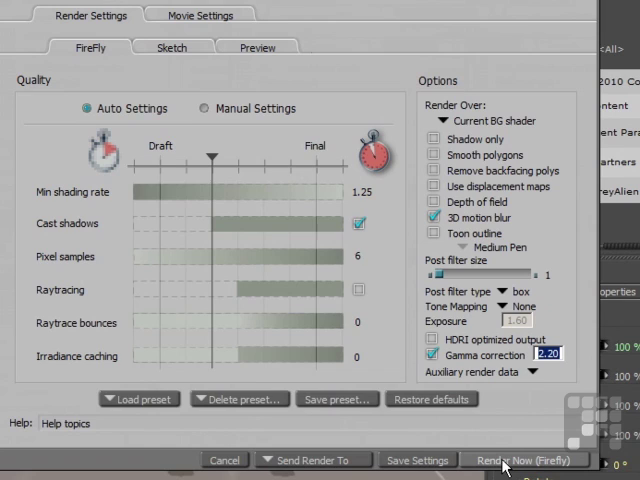
pyautogui.click(517, 460)
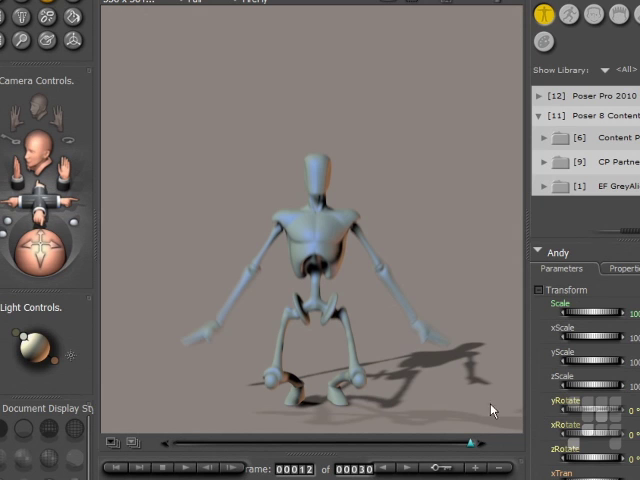
pyautogui.moveTo(406, 309)
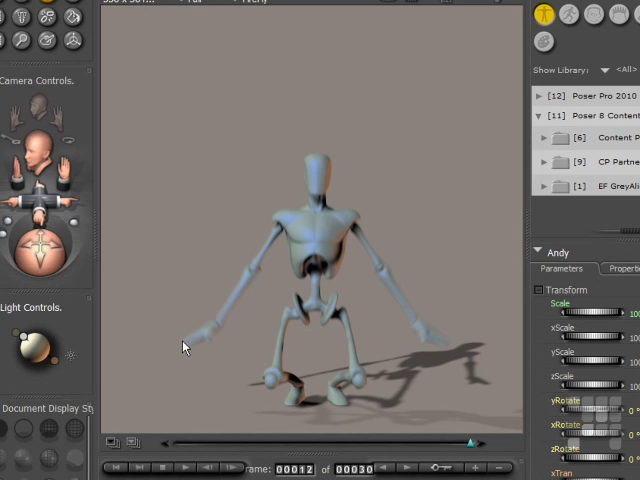
pyautogui.moveTo(277, 378)
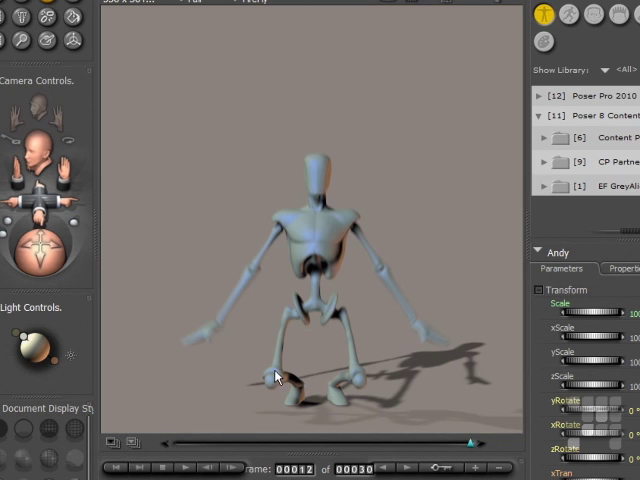
pyautogui.moveTo(323, 238)
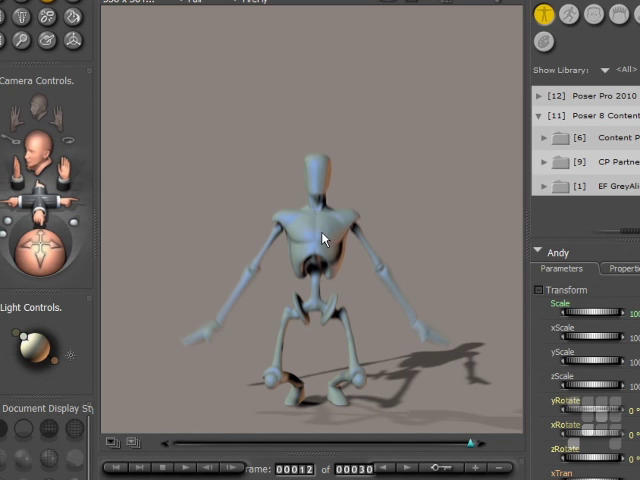
pyautogui.moveTo(446, 220)
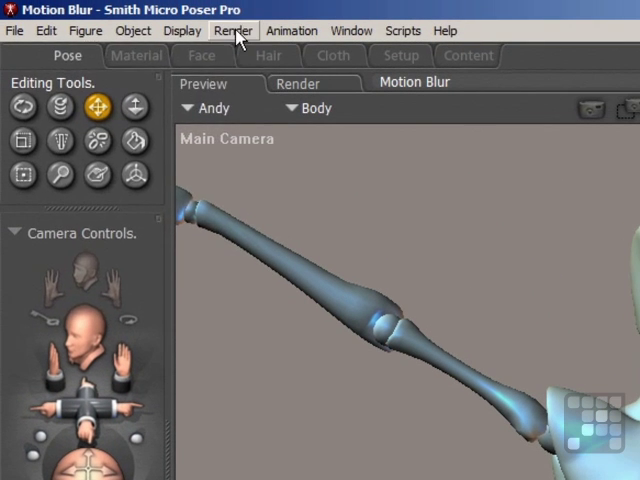
# - Apply Antialias Document to smooth the Andy scene's edges
pyautogui.click(234, 30)
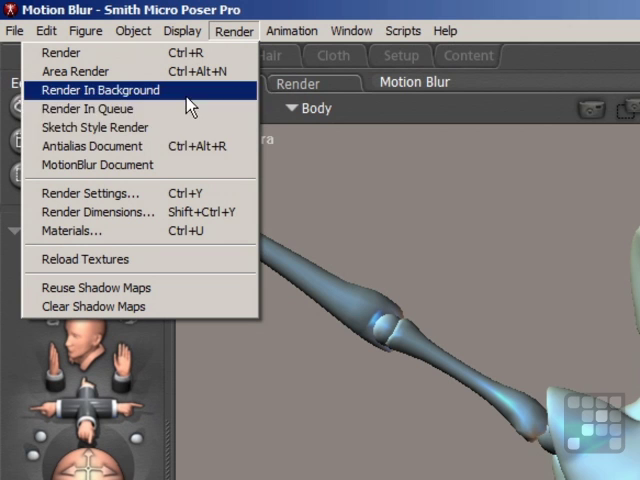
pyautogui.moveTo(92, 146)
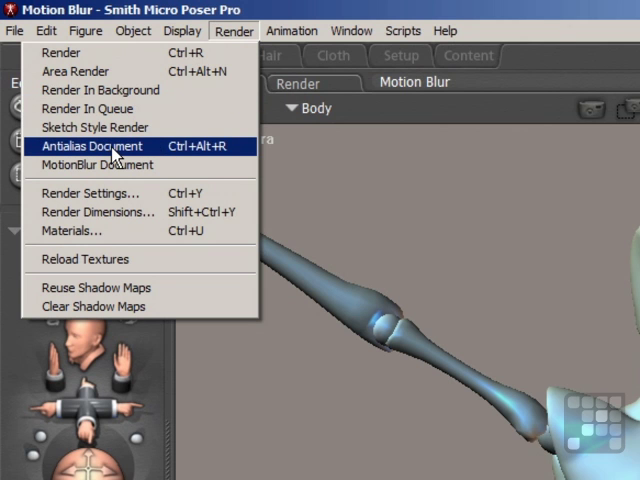
pyautogui.click(94, 145)
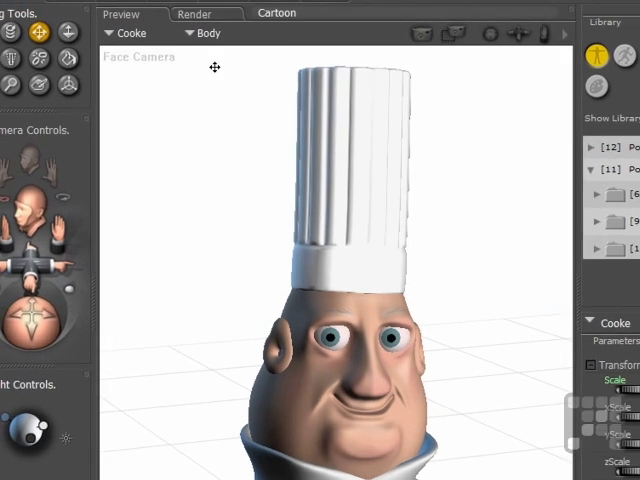
# - Enable toon outline with the Thin Pen style and save the render settings
pyautogui.click(238, 31)
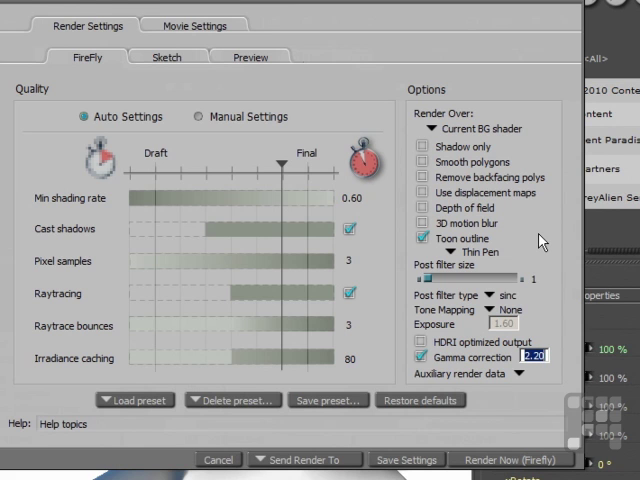
pyautogui.moveTo(478, 249)
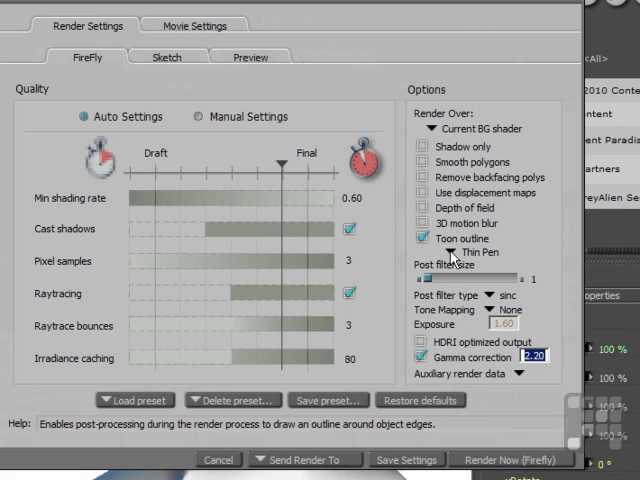
pyautogui.click(478, 252)
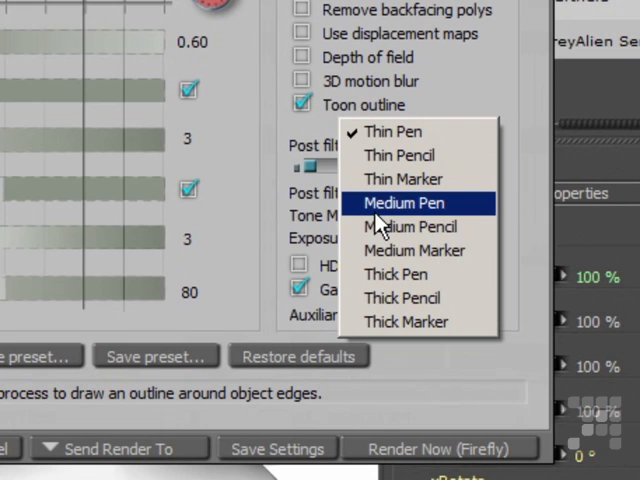
pyautogui.moveTo(414, 250)
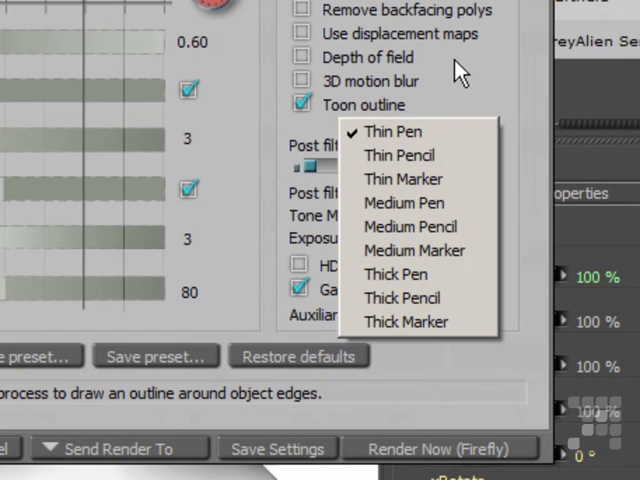
pyautogui.click(393, 131)
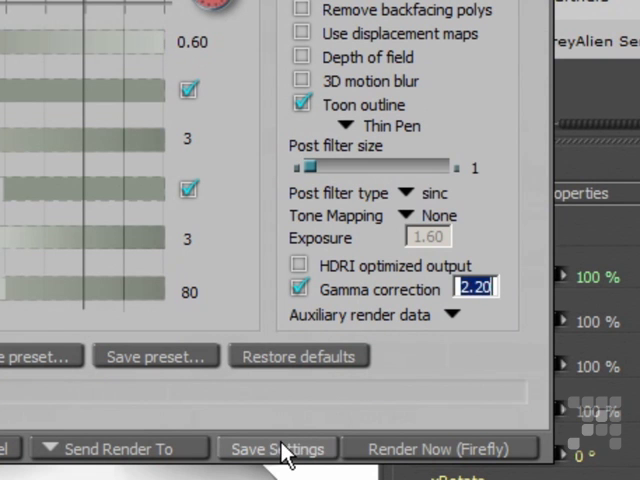
pyautogui.click(277, 447)
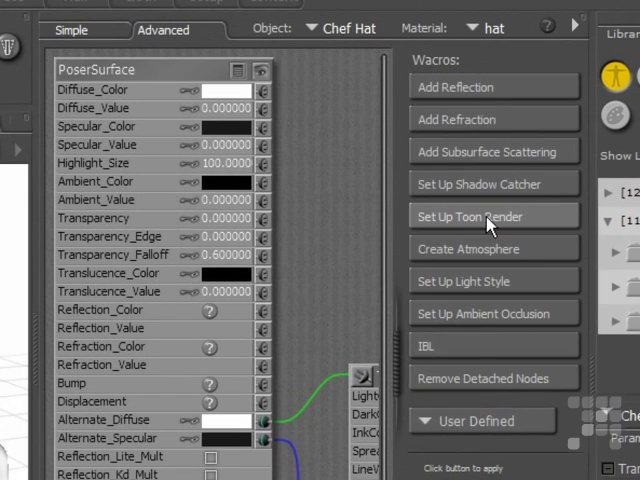
# - Apply the toon render wacro to the hat material, then select Cooke's skin material
pyautogui.click(491, 216)
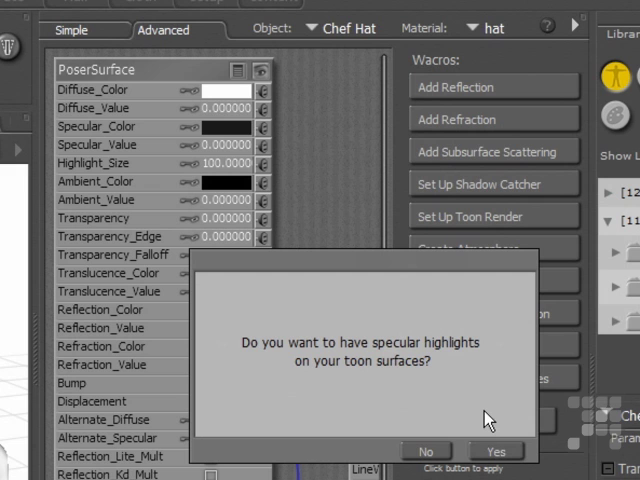
pyautogui.moveTo(334, 412)
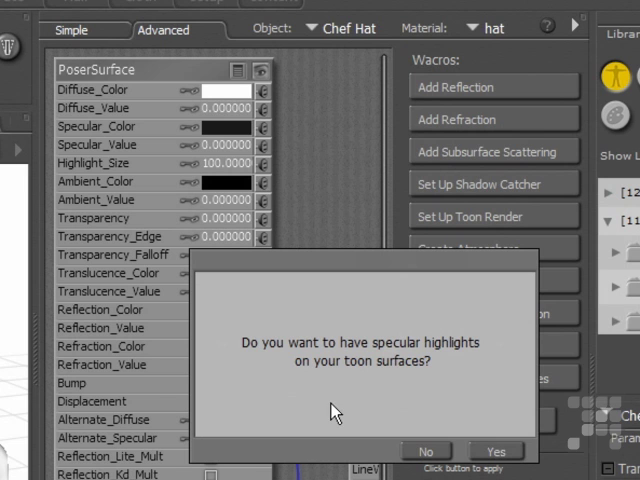
pyautogui.click(497, 451)
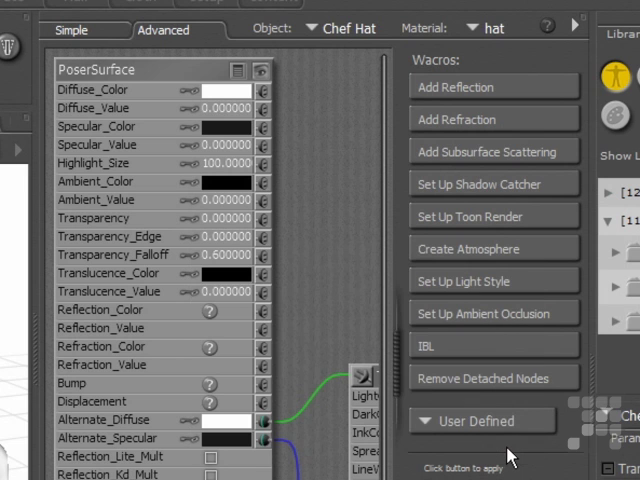
pyautogui.moveTo(349, 228)
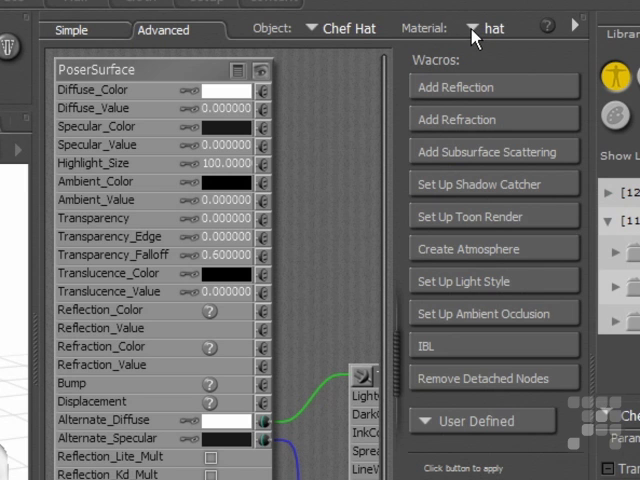
pyautogui.click(474, 27)
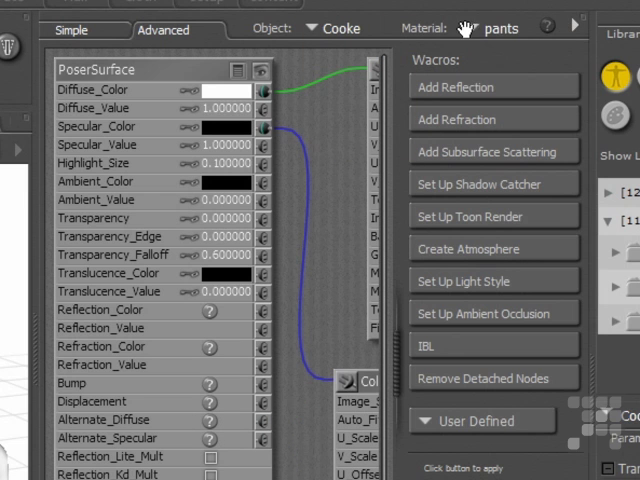
pyautogui.click(500, 28)
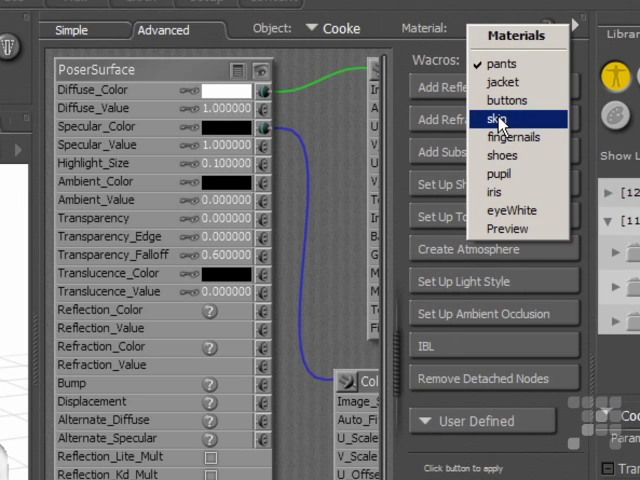
pyautogui.click(499, 119)
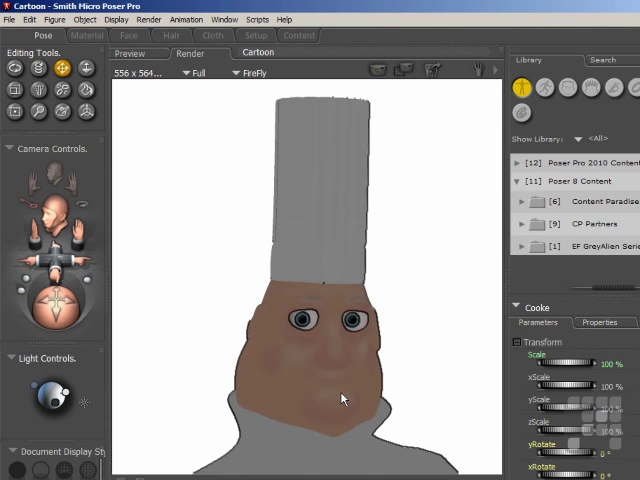
pyautogui.moveTo(489, 366)
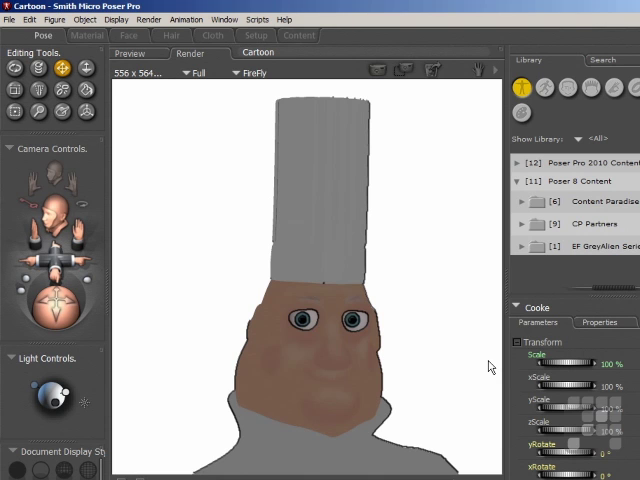